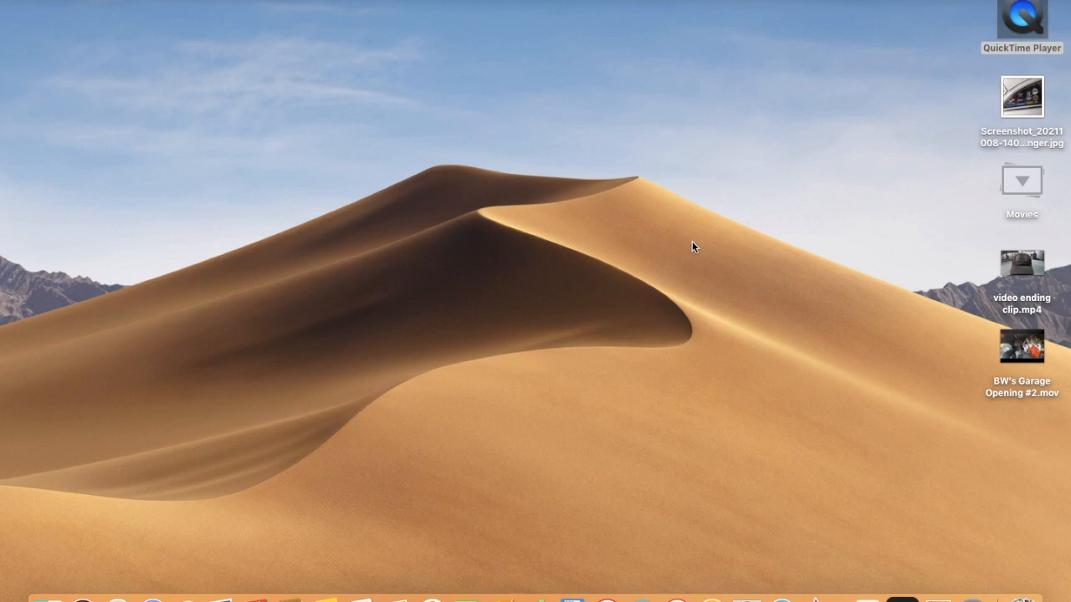
{"action": "mouse_move", "coordinate": [806, 287]}
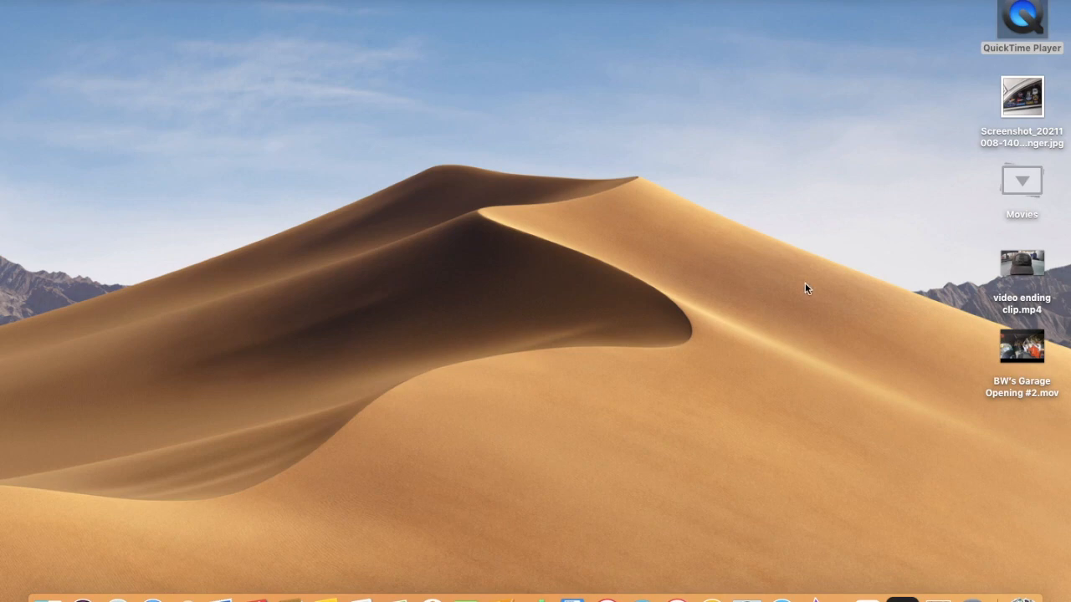
{"action": "mouse_move", "coordinate": [837, 346]}
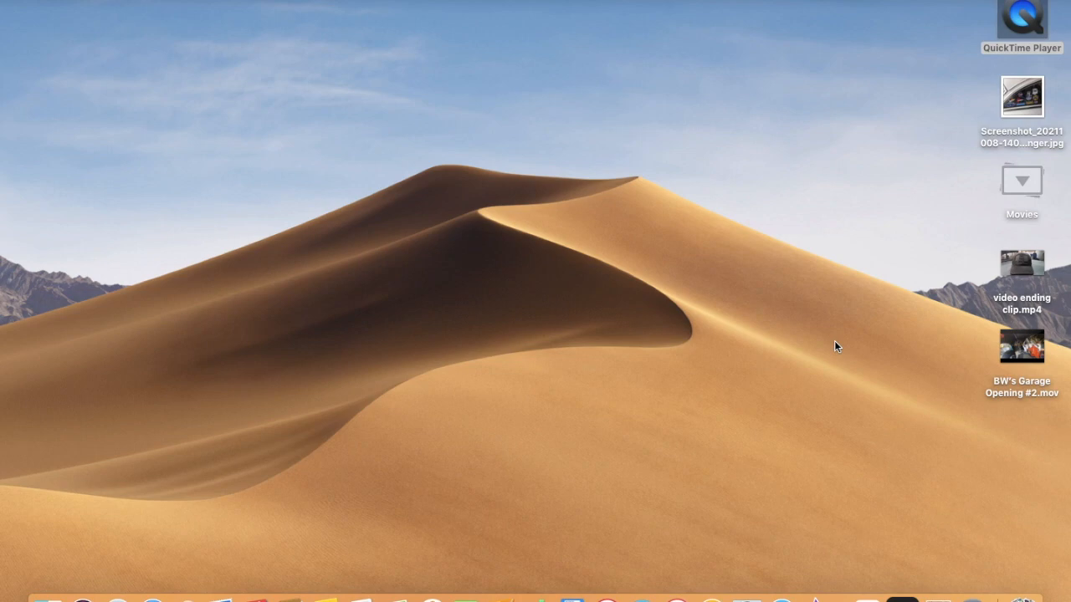
{"action": "mouse_move", "coordinate": [860, 592]}
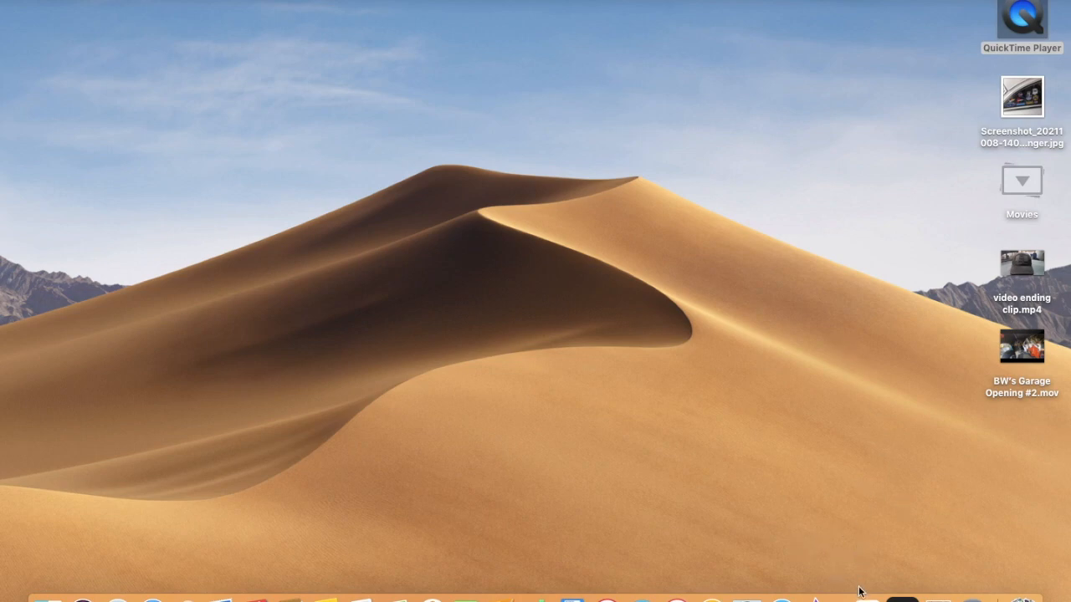
{"action": "mouse_move", "coordinate": [851, 537]}
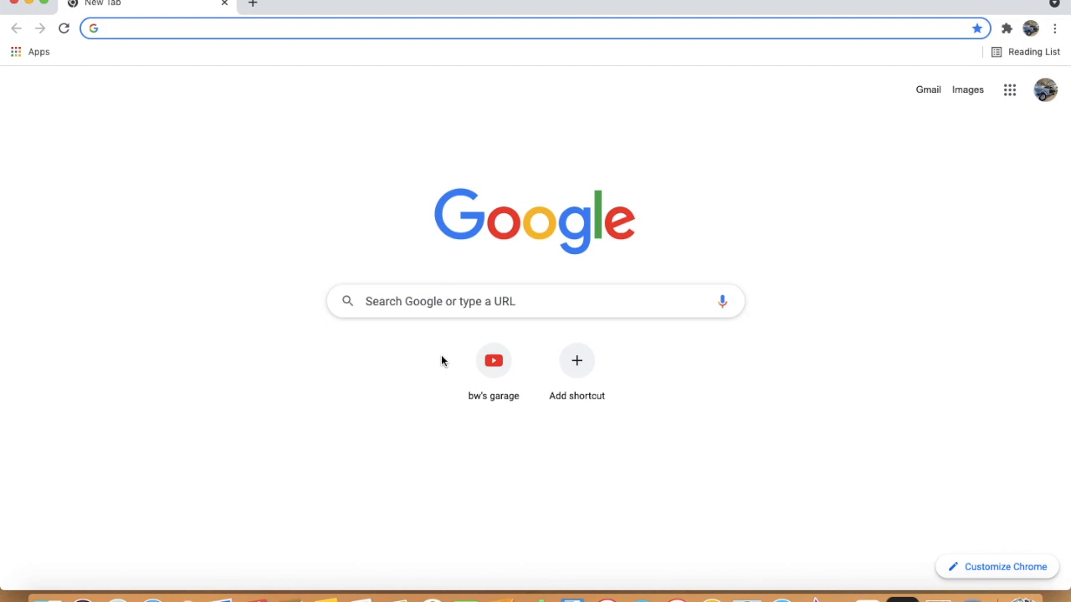
Go to the BW's Garage channel and enter its YouTube Studio dashboard from the avatar menu.
{"action": "left_click", "coordinate": [492, 361]}
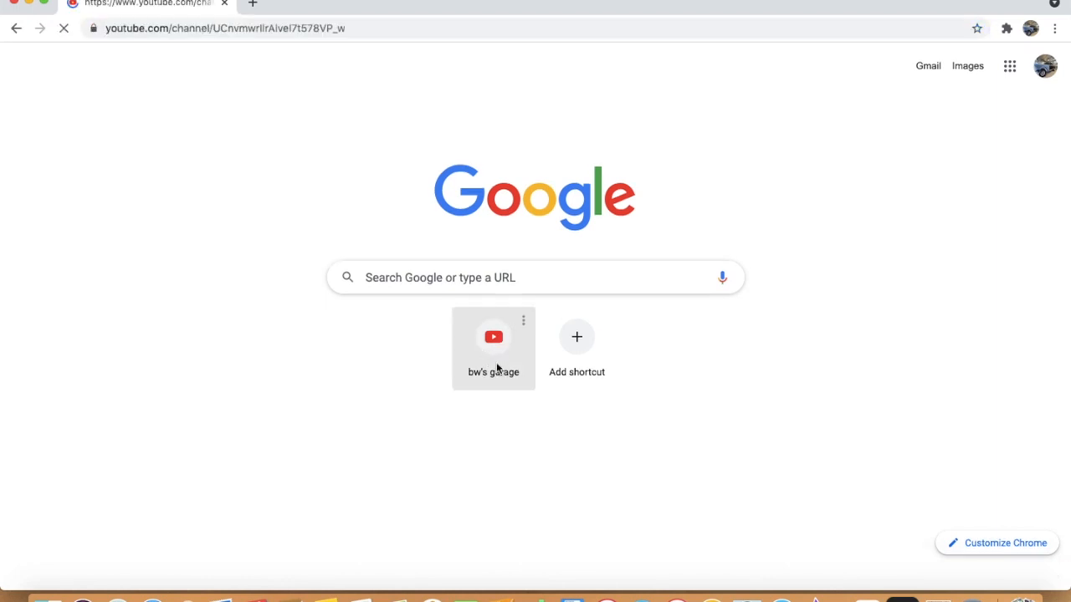
{"action": "left_click", "coordinate": [491, 338]}
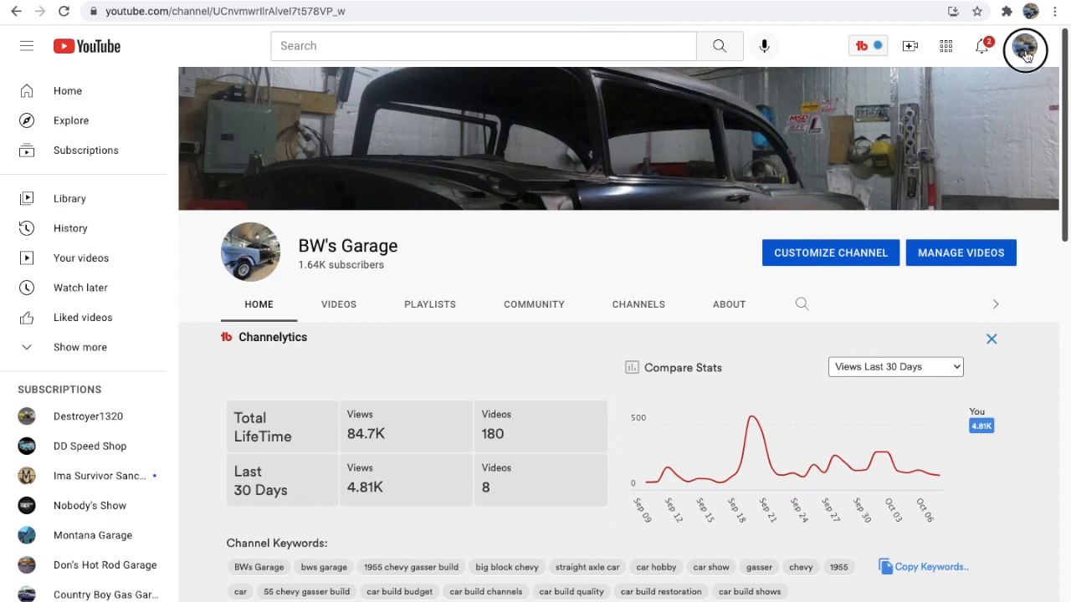
{"action": "left_click", "coordinate": [1024, 47]}
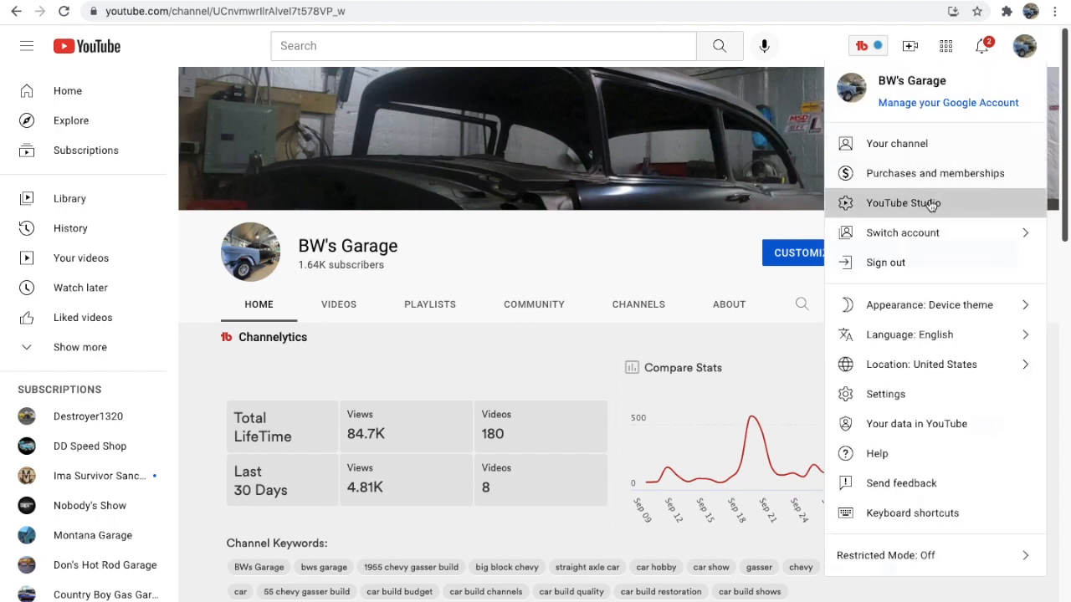
{"action": "left_click", "coordinate": [904, 202]}
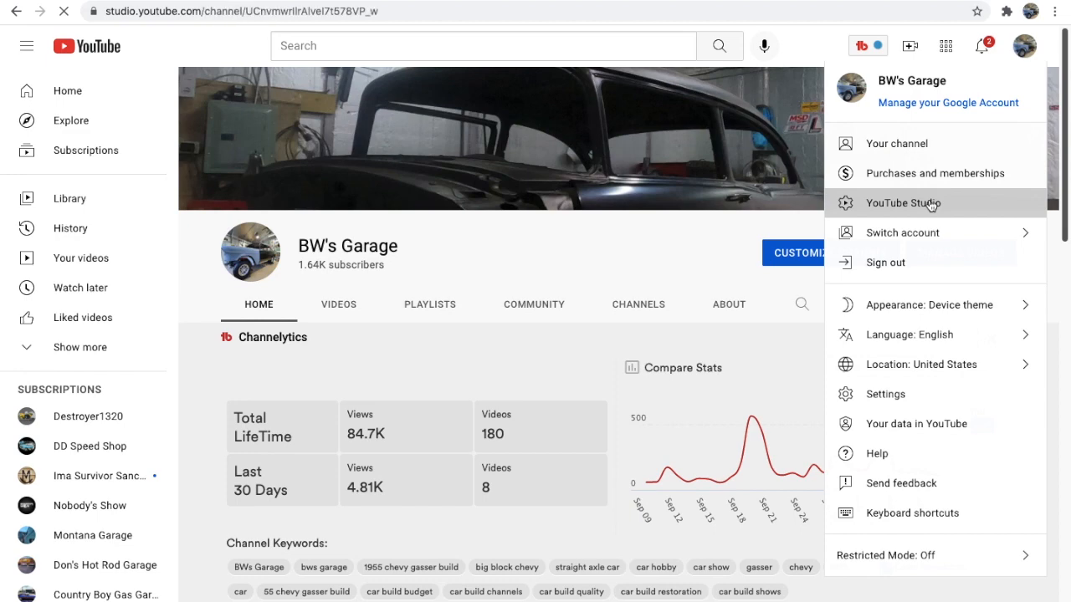
{"action": "left_click", "coordinate": [903, 203]}
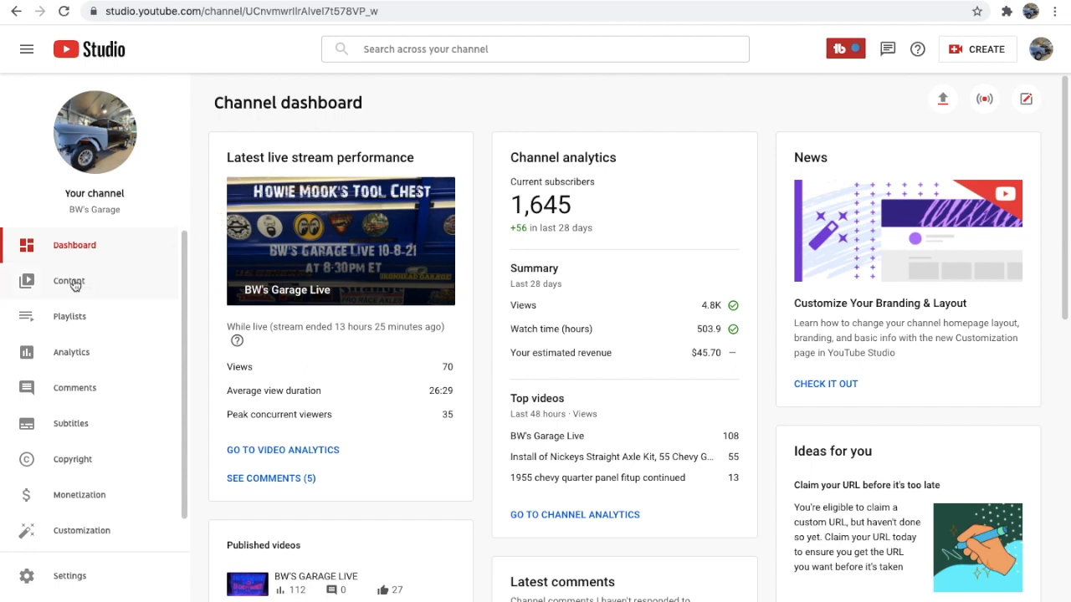
List the channel's live replays under Content and start editing the Sep 10, 2021 stream.
{"action": "left_click", "coordinate": [69, 281]}
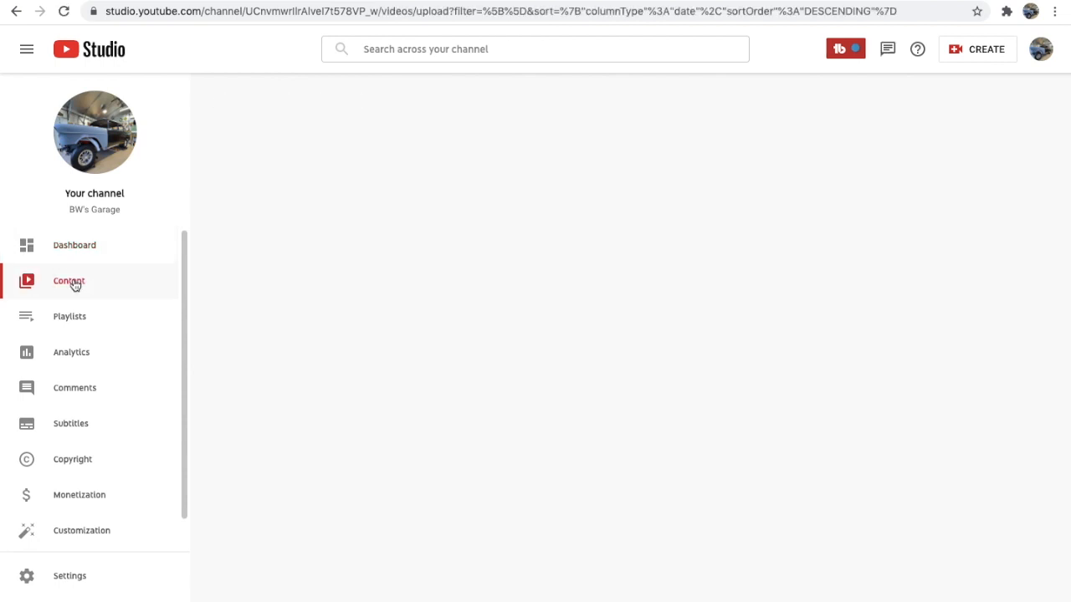
{"action": "left_click", "coordinate": [69, 281]}
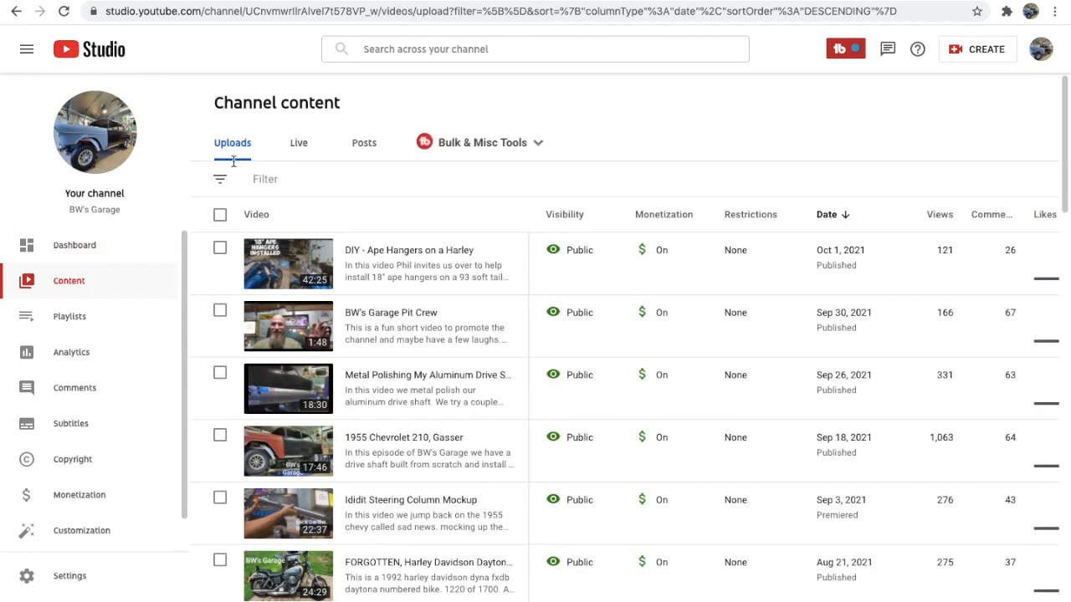
{"action": "left_click", "coordinate": [297, 142]}
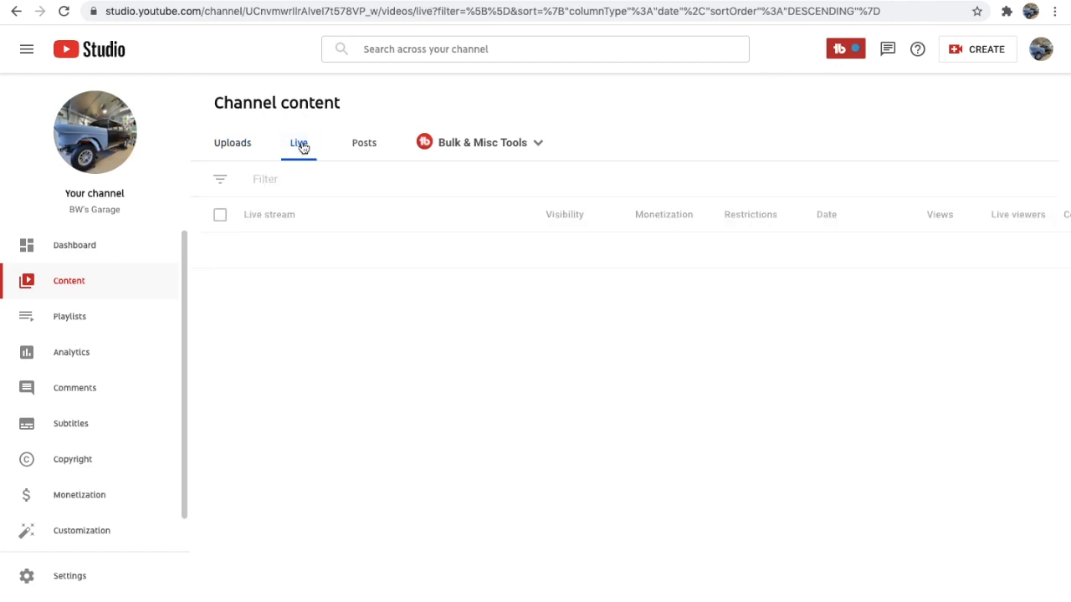
{"action": "left_click", "coordinate": [297, 143]}
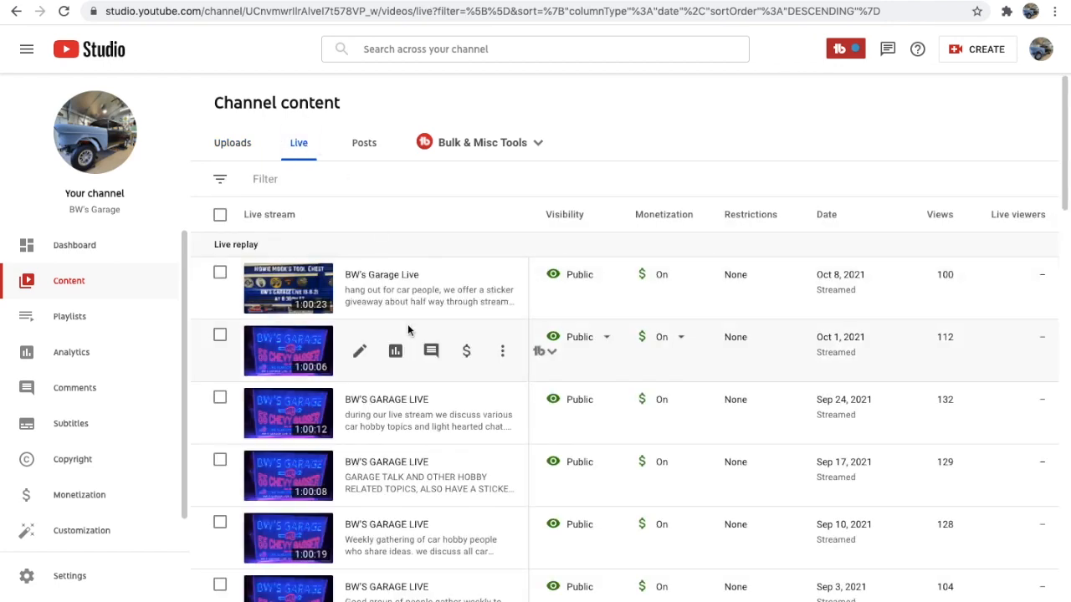
{"action": "scroll", "scroll_direction": "down", "scroll_amount": 3}
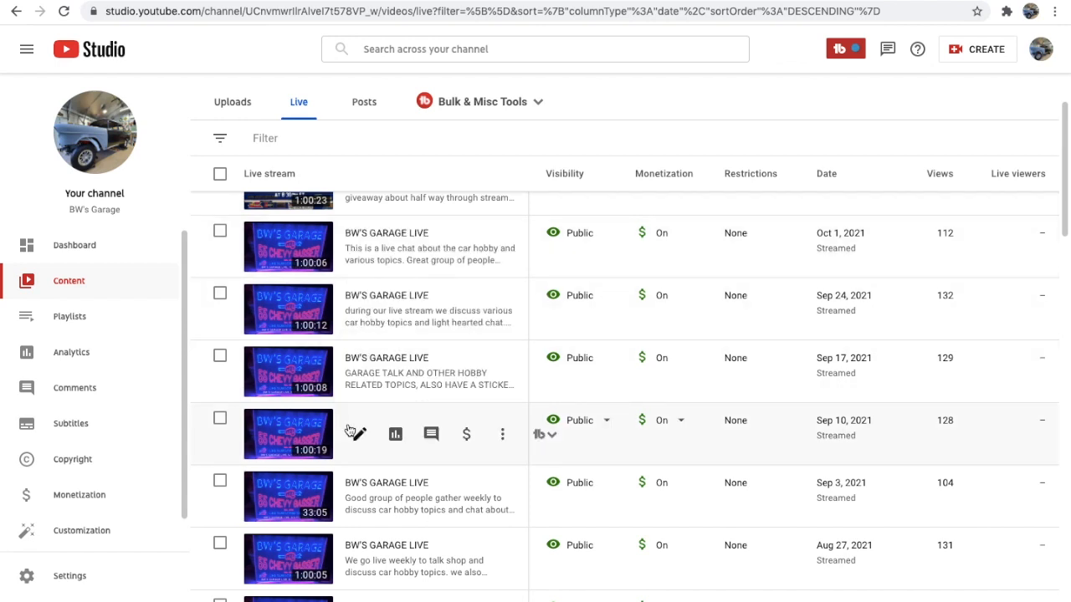
{"action": "mouse_move", "coordinate": [358, 442]}
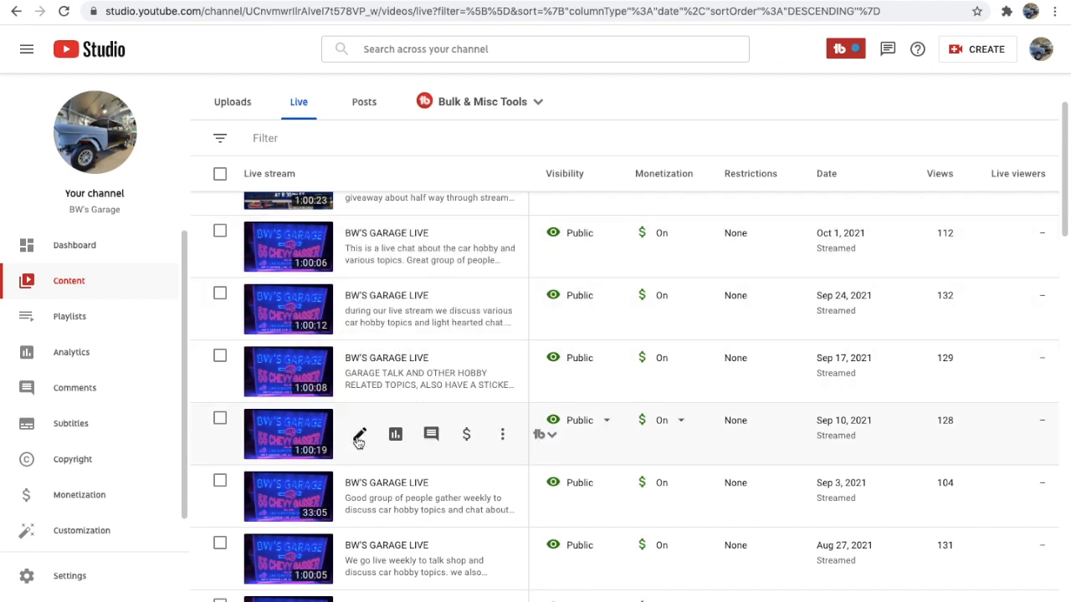
{"action": "left_click", "coordinate": [358, 435]}
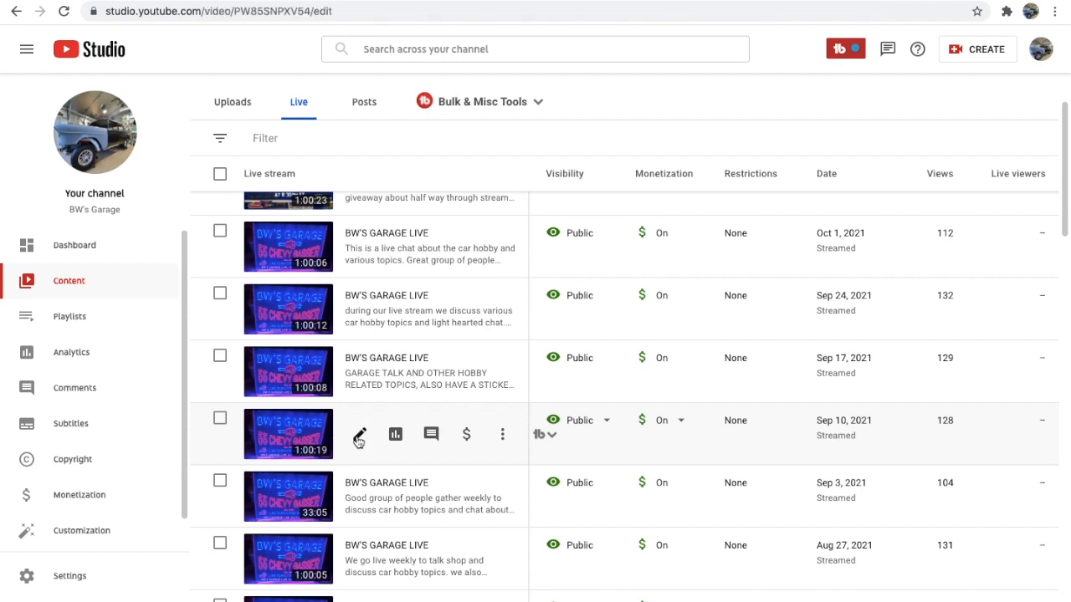
In Stream customization, toggle Live chat replay off and back on, then return to the live list.
{"action": "left_click", "coordinate": [358, 435]}
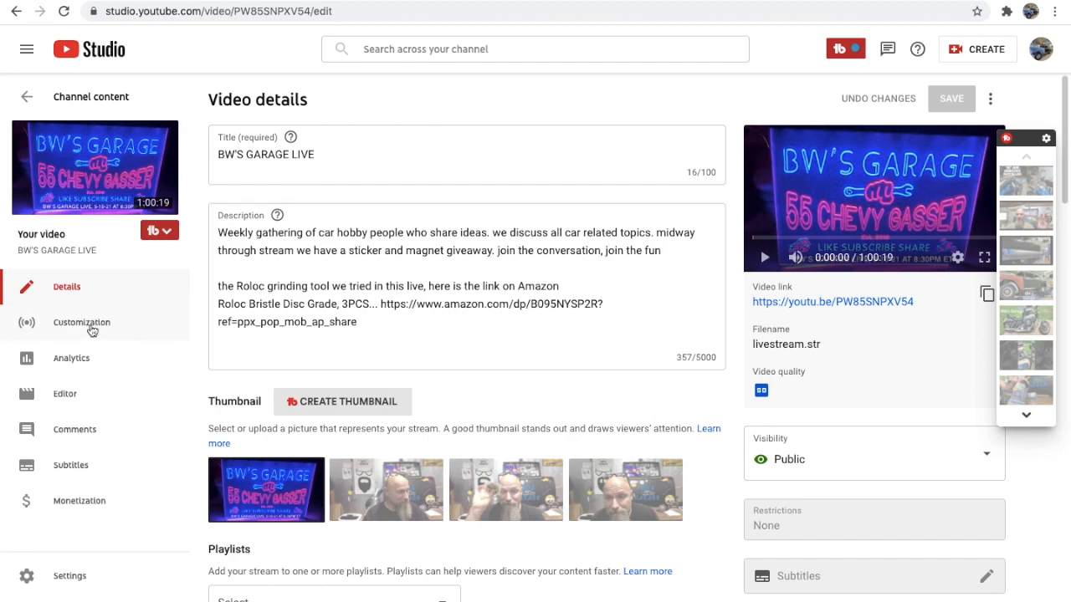
{"action": "left_click", "coordinate": [81, 321]}
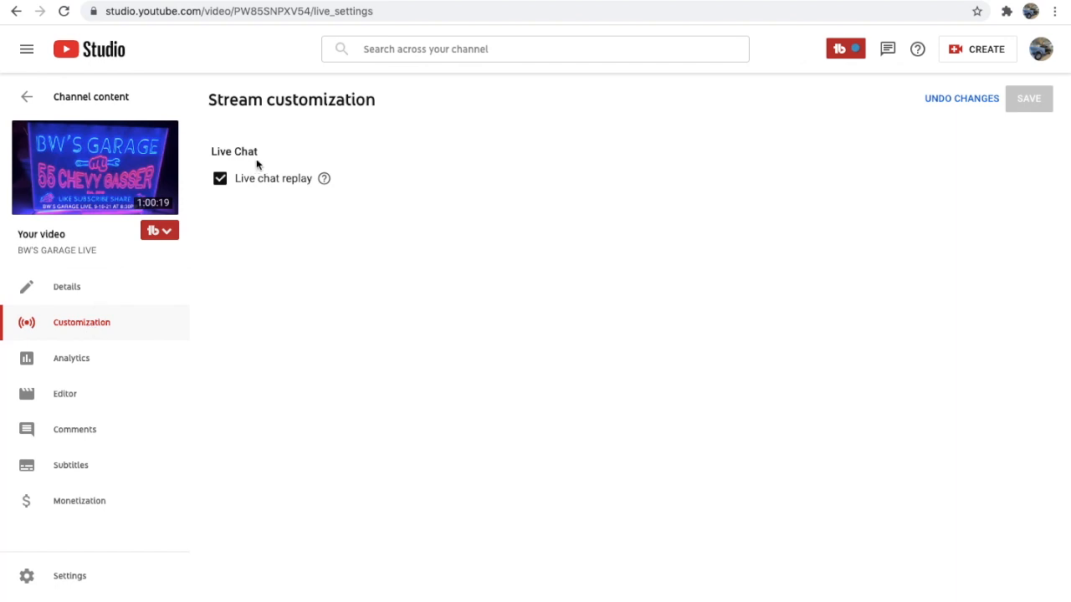
{"action": "mouse_move", "coordinate": [221, 199]}
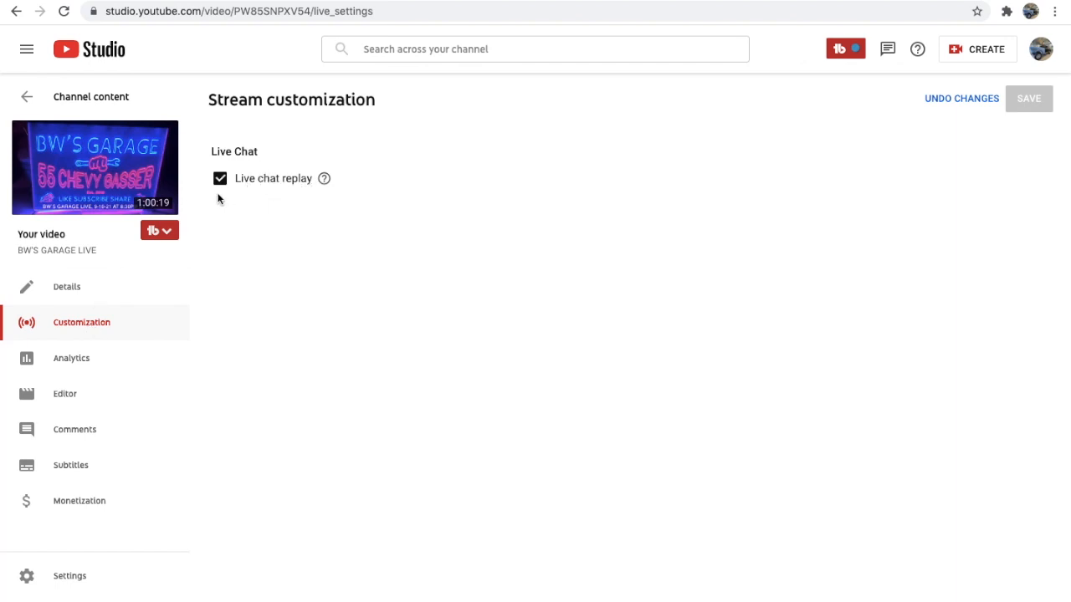
{"action": "mouse_move", "coordinate": [264, 182]}
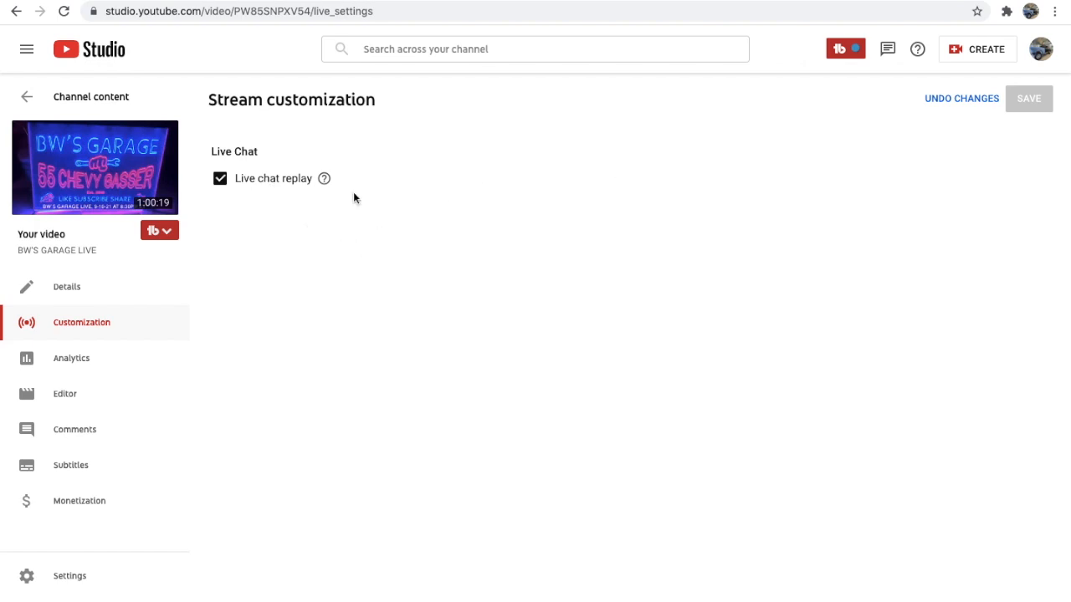
{"action": "left_click", "coordinate": [220, 177]}
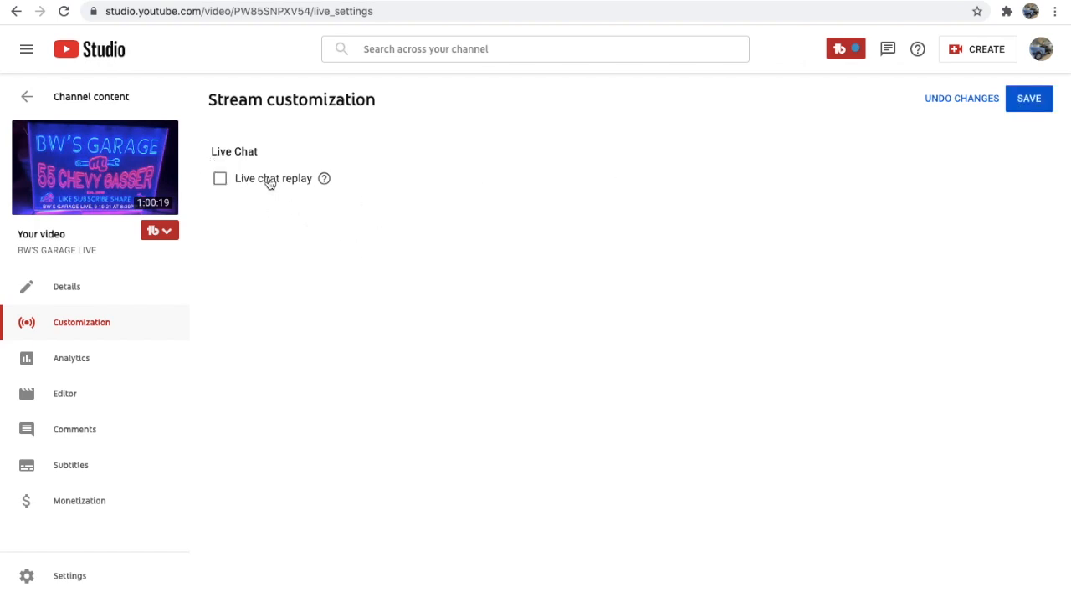
{"action": "mouse_move", "coordinate": [895, 132]}
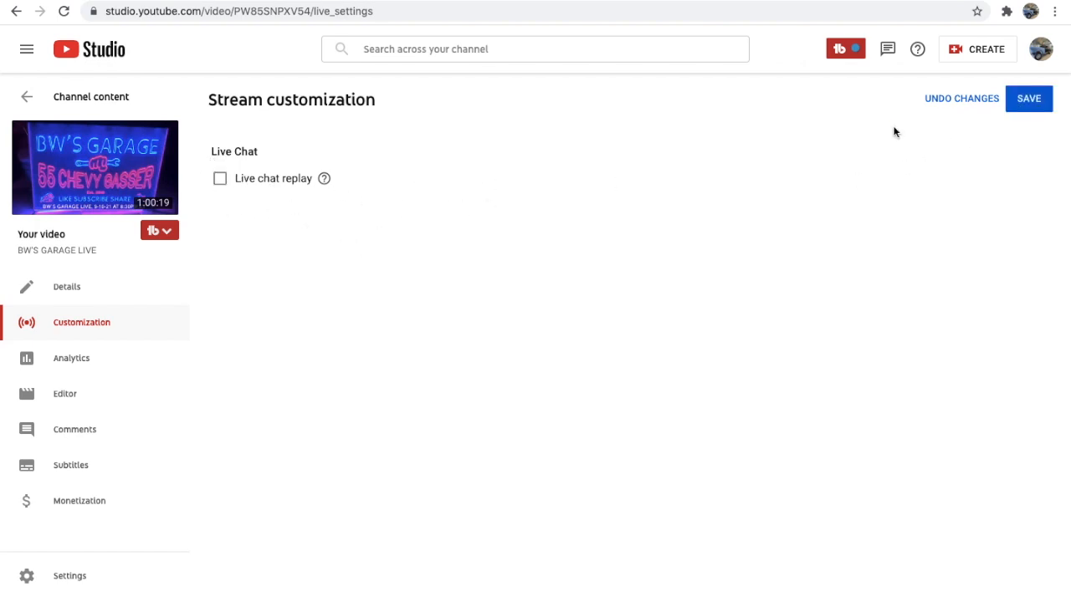
{"action": "left_click", "coordinate": [219, 177]}
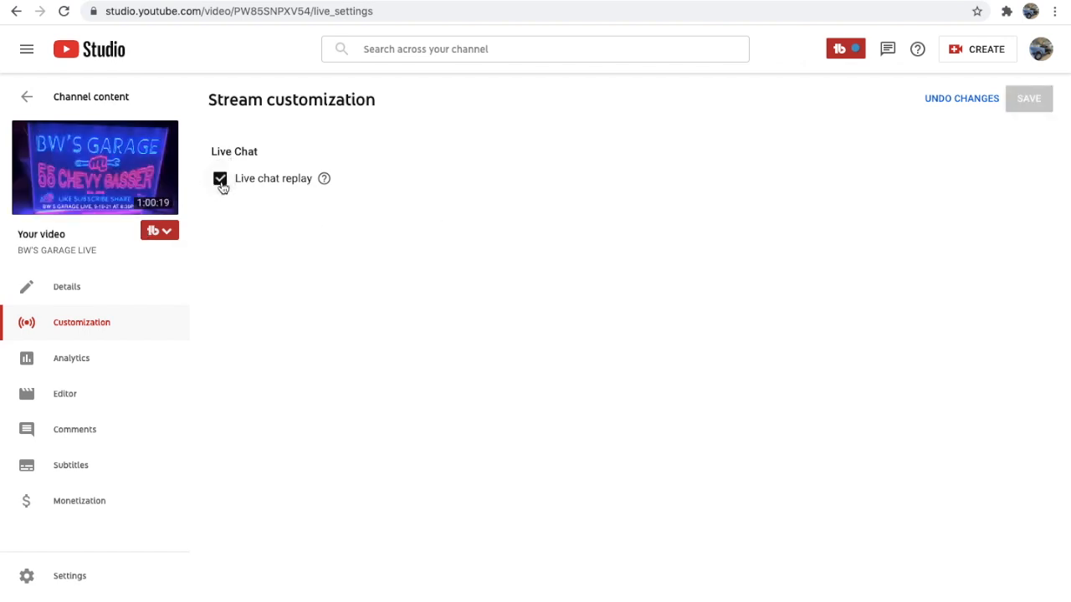
{"action": "mouse_move", "coordinate": [756, 141]}
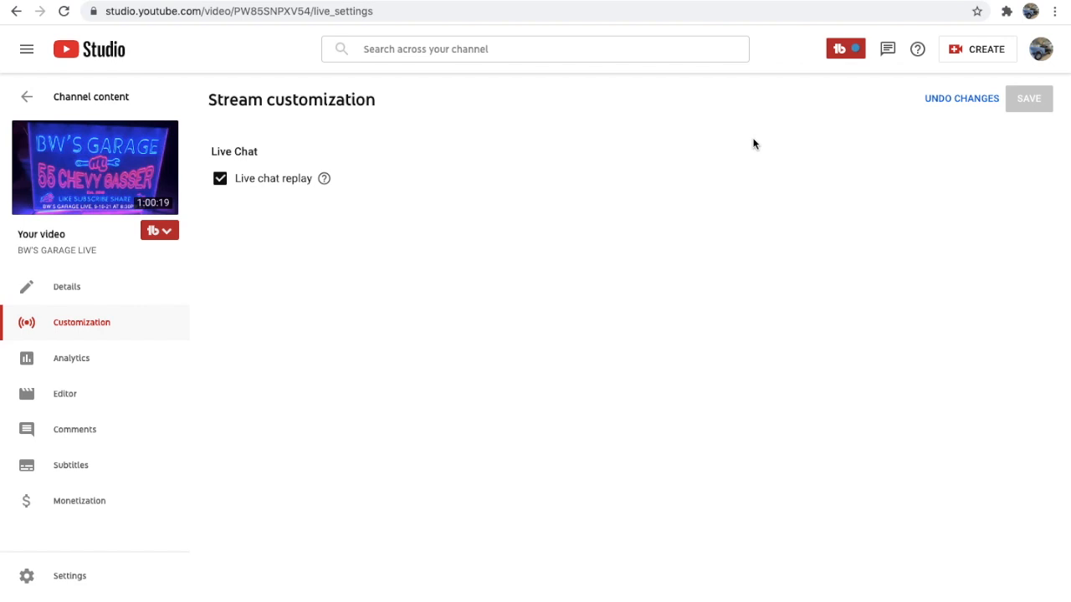
{"action": "mouse_move", "coordinate": [311, 100]}
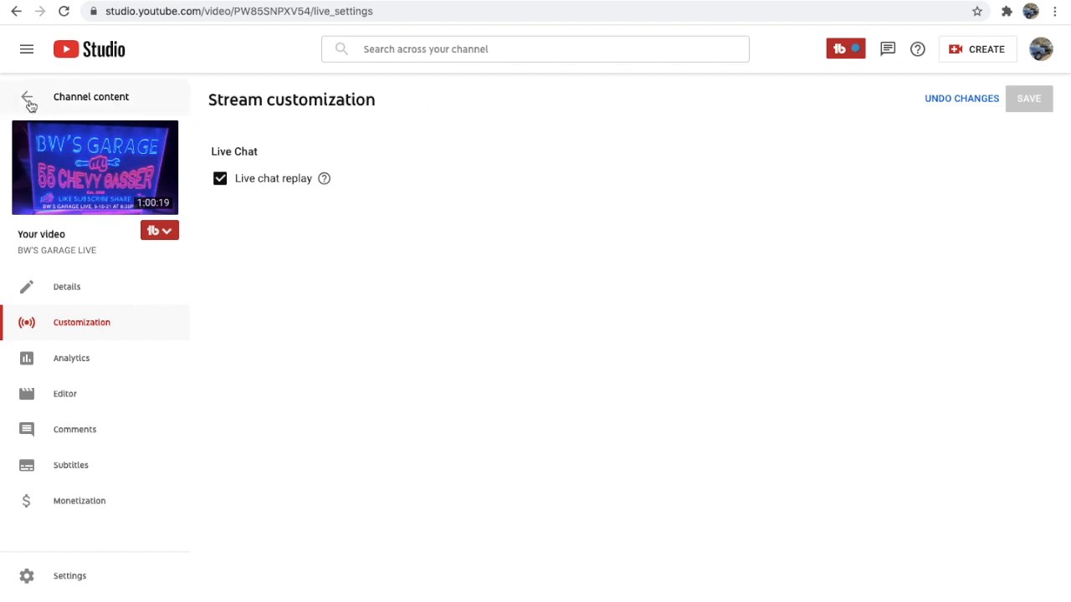
{"action": "left_click", "coordinate": [28, 97]}
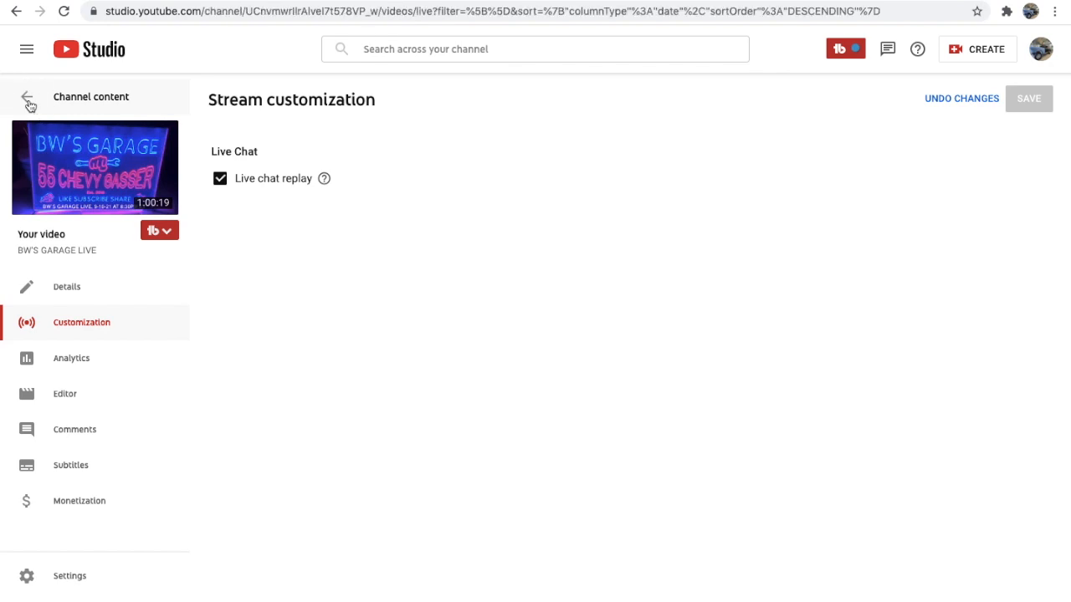
Set the Sep 10 stream's Comment visibility to 'Allow all comments' and save.
{"action": "left_click", "coordinate": [29, 97]}
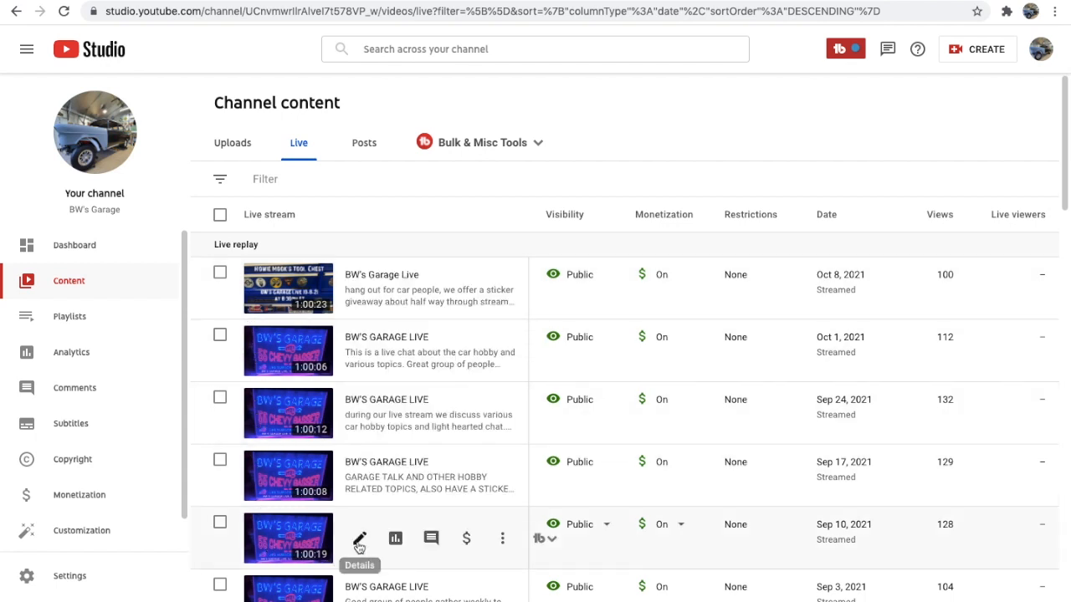
{"action": "left_click", "coordinate": [358, 539]}
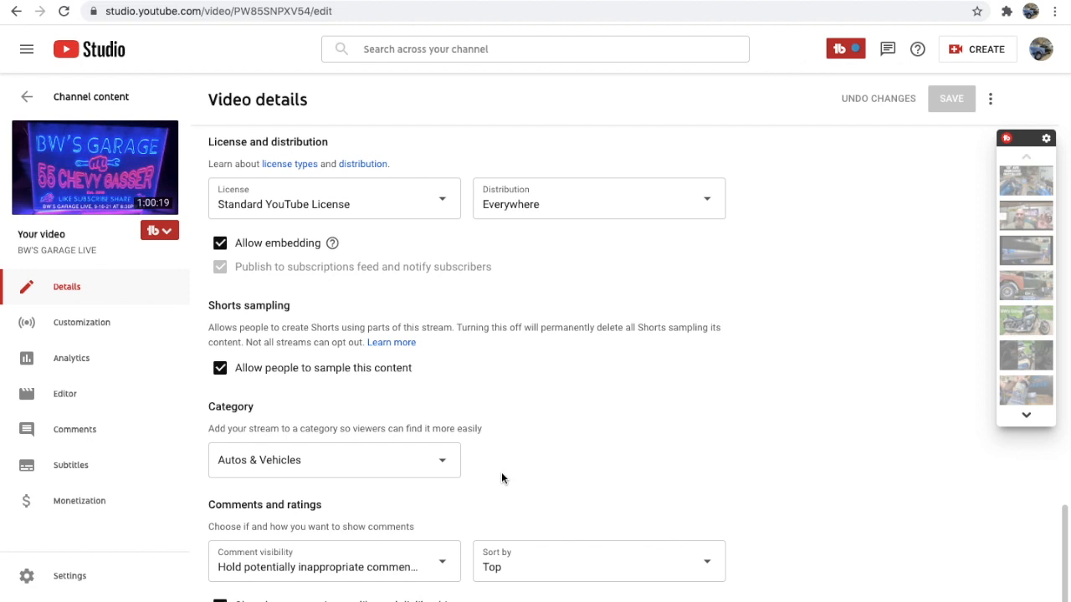
{"action": "mouse_move", "coordinate": [233, 526]}
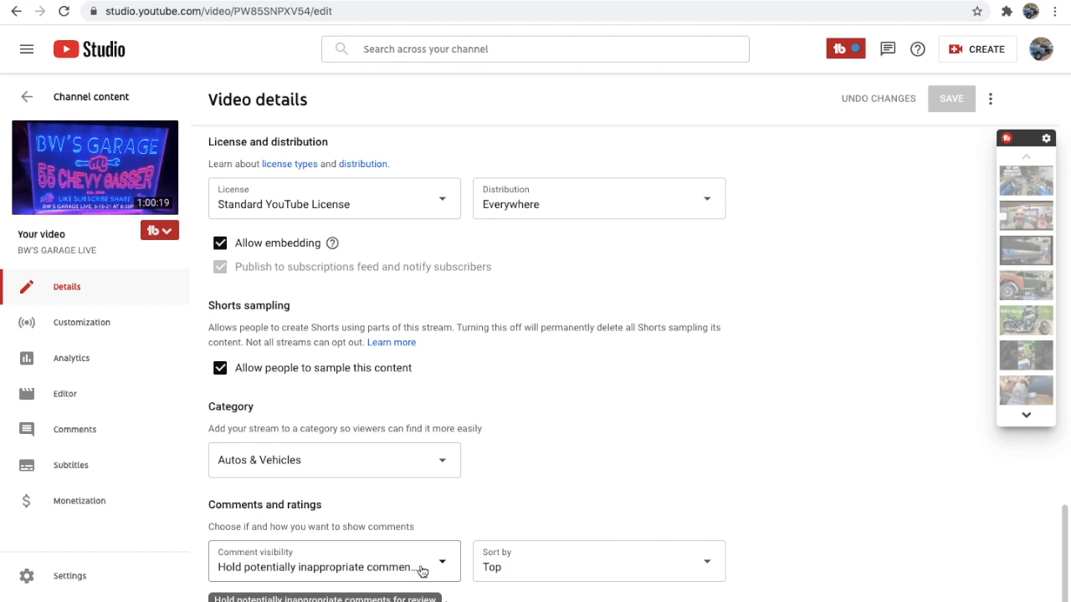
{"action": "mouse_move", "coordinate": [445, 568]}
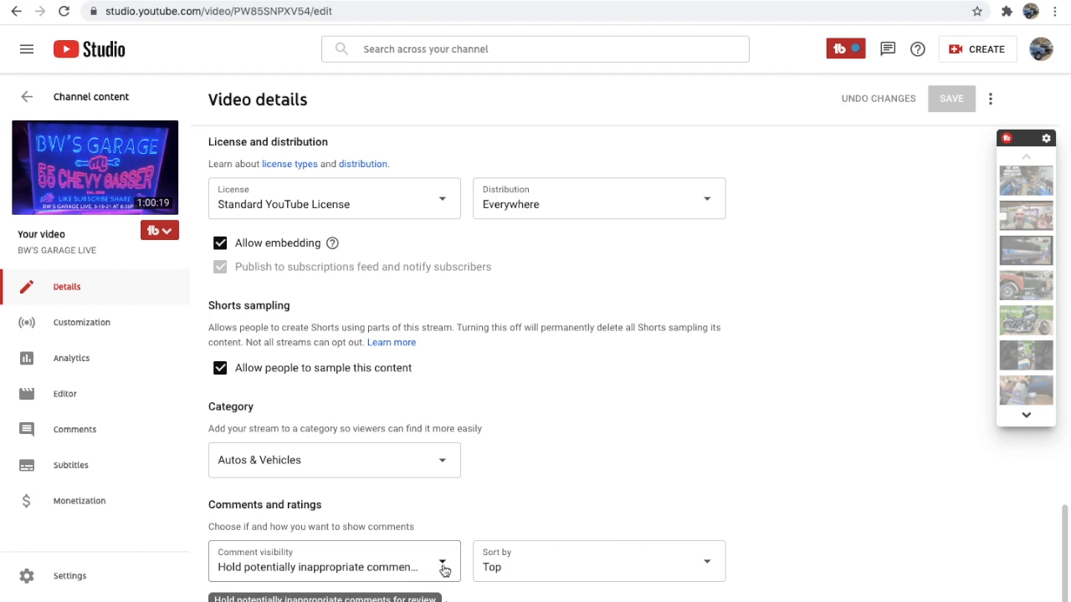
{"action": "left_click", "coordinate": [442, 567]}
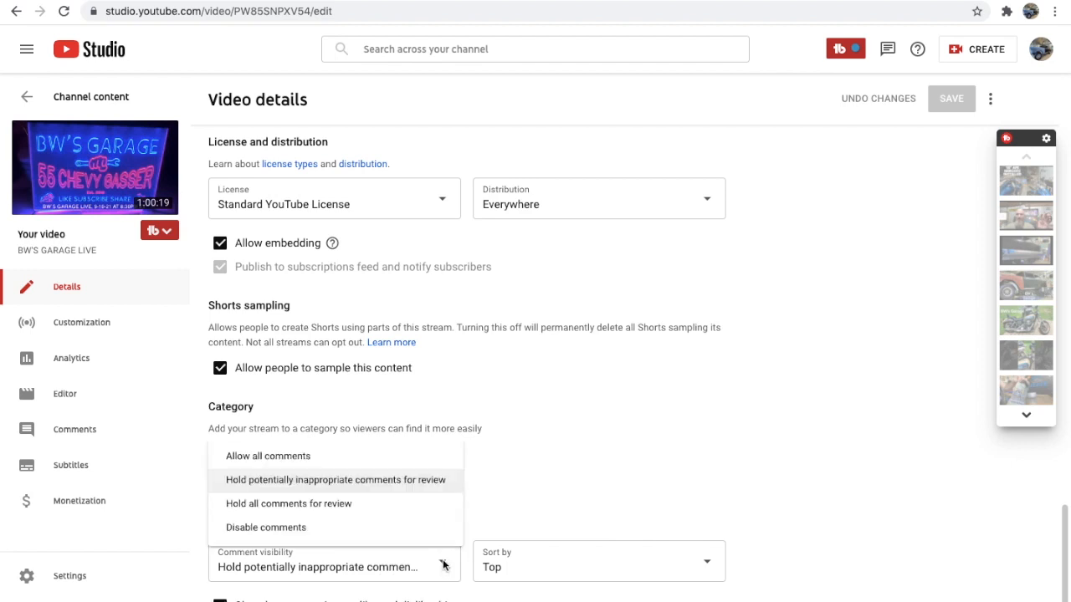
{"action": "mouse_move", "coordinate": [306, 462]}
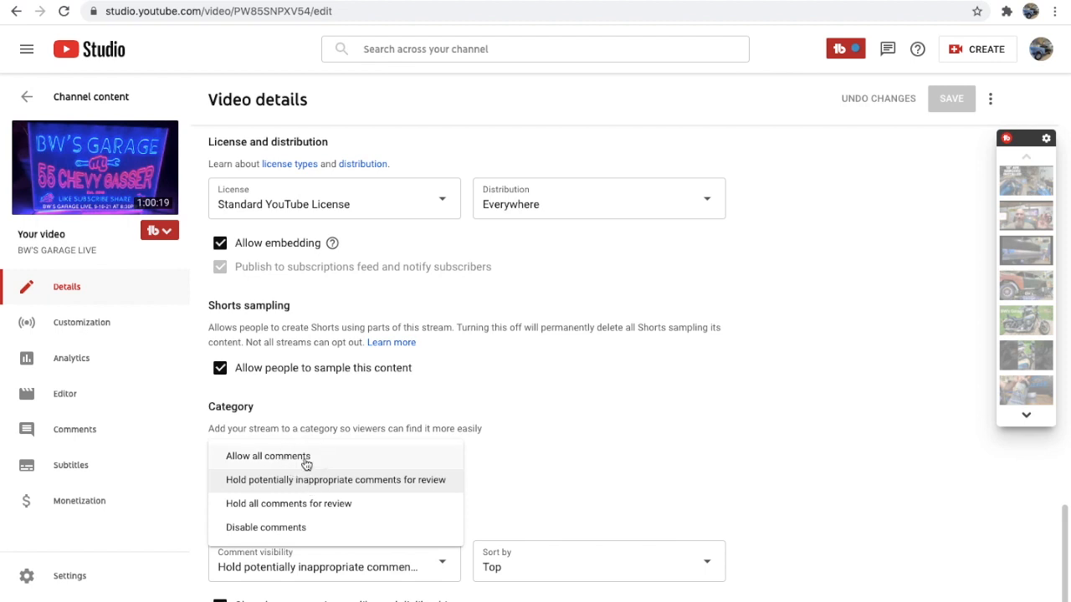
{"action": "left_click", "coordinate": [268, 455]}
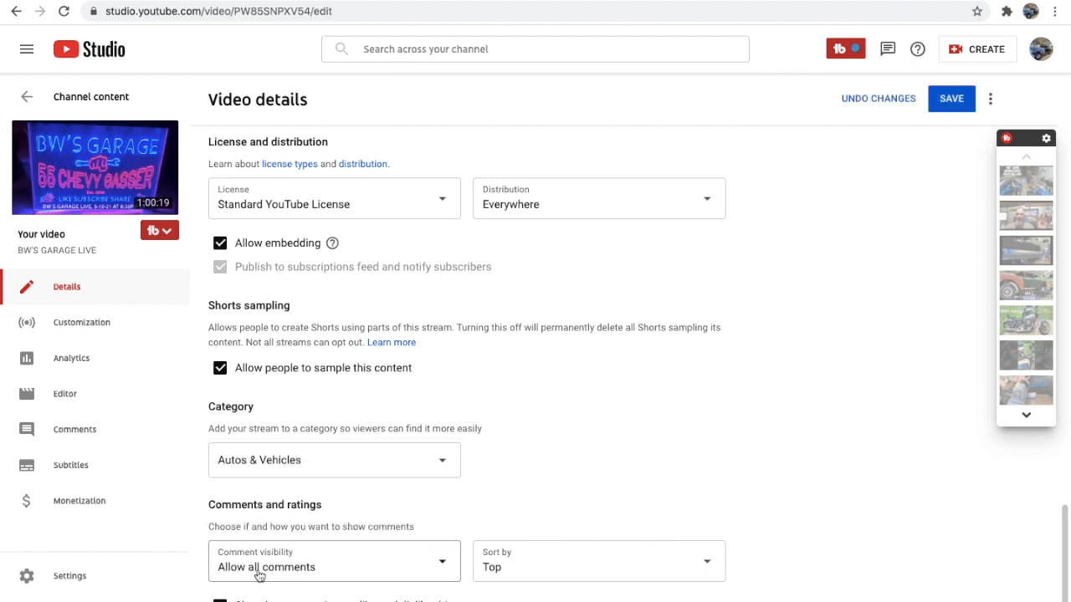
{"action": "mouse_move", "coordinate": [562, 455]}
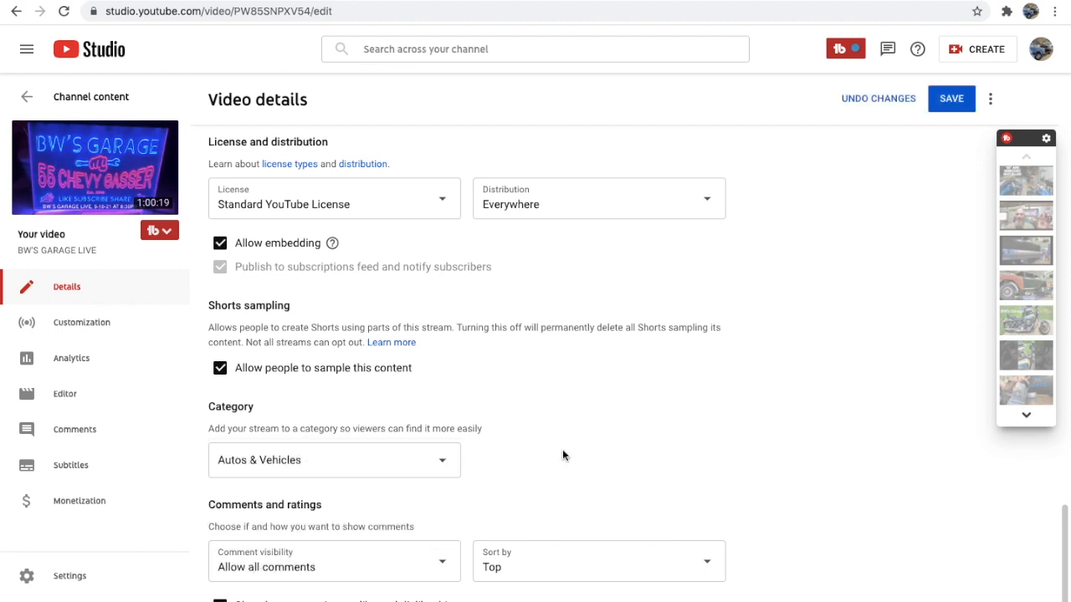
{"action": "left_click", "coordinate": [950, 97]}
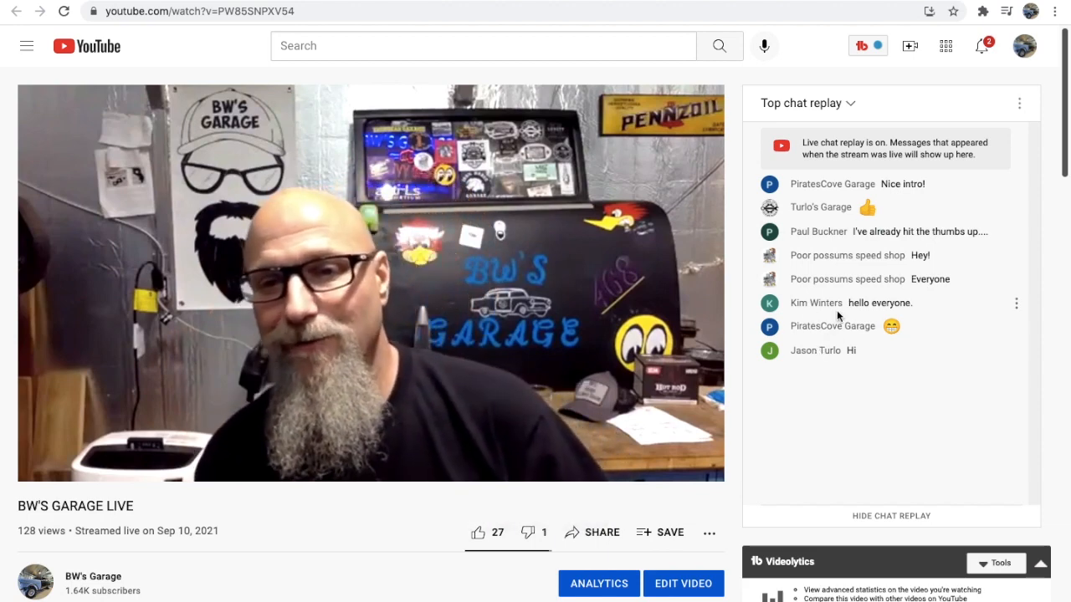
Scroll the watch page to check description and chat replay, then go back to Studio details.
{"action": "scroll", "scroll_direction": "down", "scroll_amount": 3}
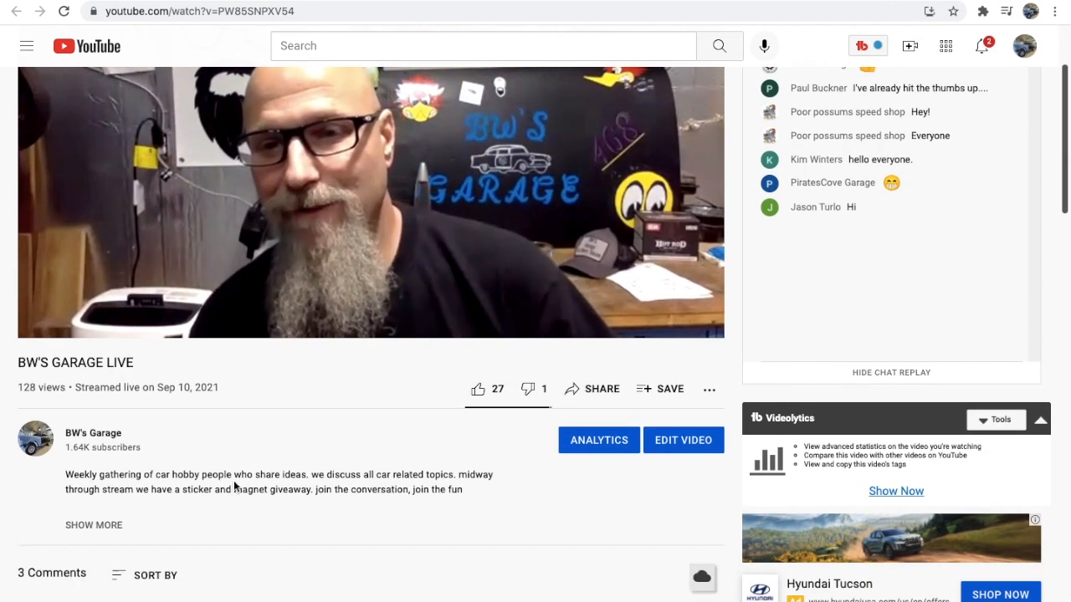
{"action": "scroll", "scroll_direction": "down", "scroll_amount": 3}
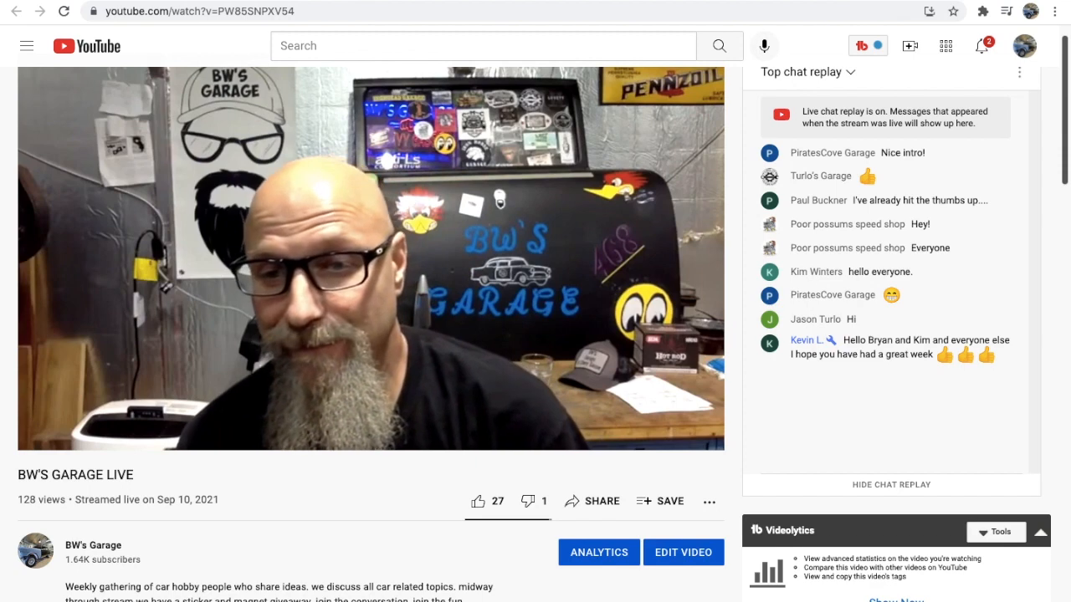
{"action": "left_click", "coordinate": [682, 552]}
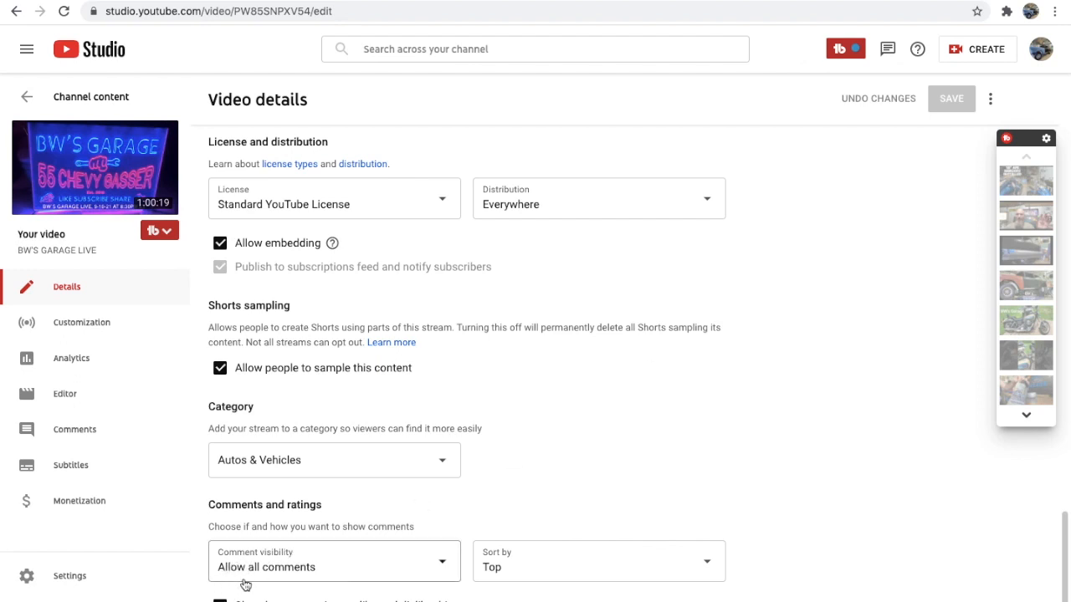
{"action": "mouse_move", "coordinate": [365, 569]}
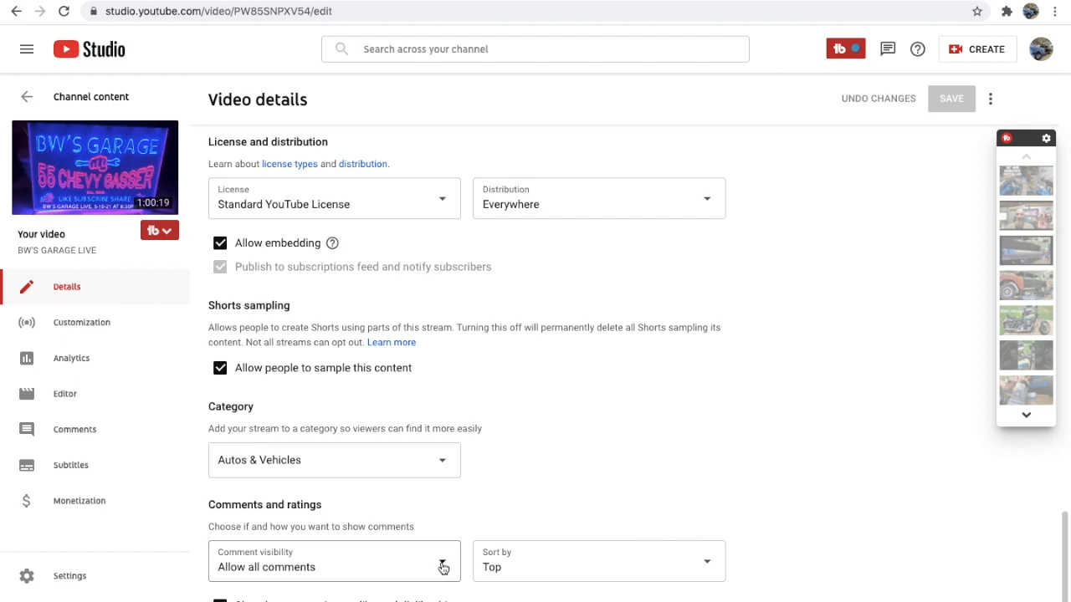
{"action": "mouse_move", "coordinate": [559, 422]}
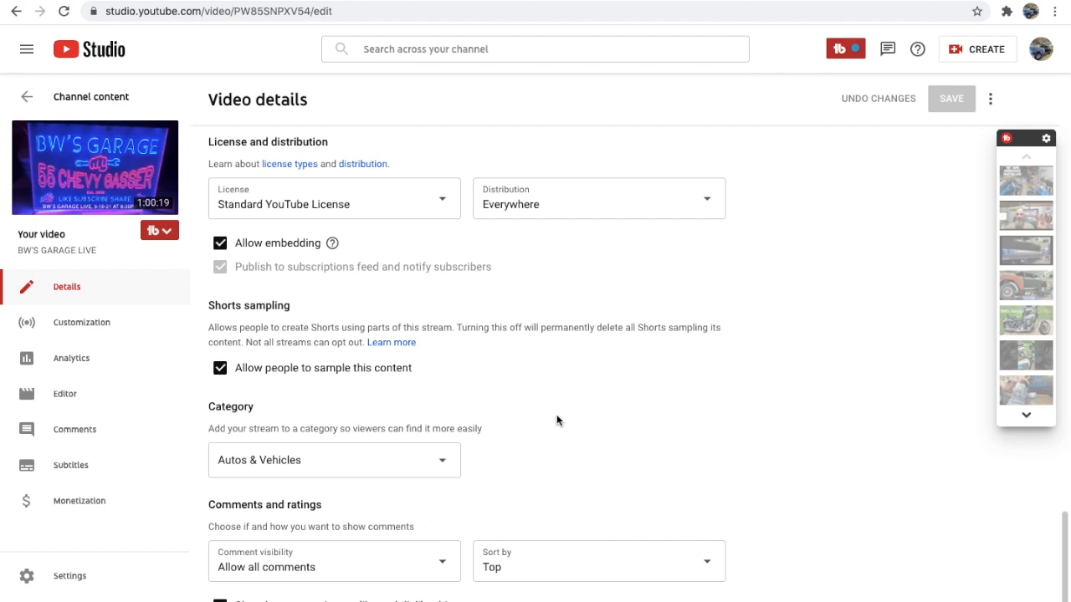
{"action": "mouse_move", "coordinate": [698, 274]}
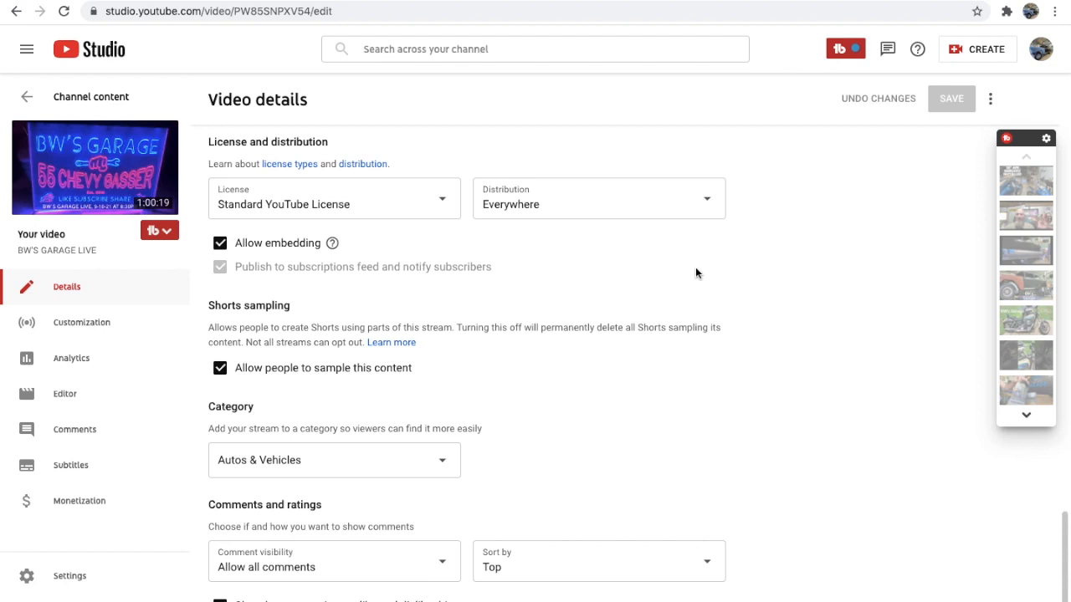
{"action": "mouse_move", "coordinate": [745, 290]}
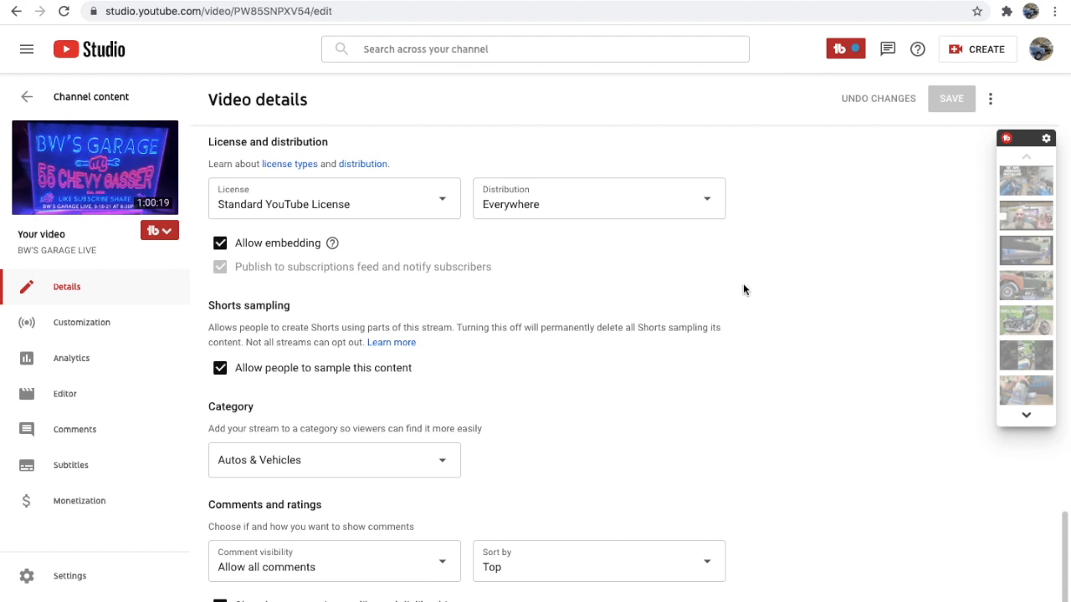
{"action": "mouse_move", "coordinate": [771, 291]}
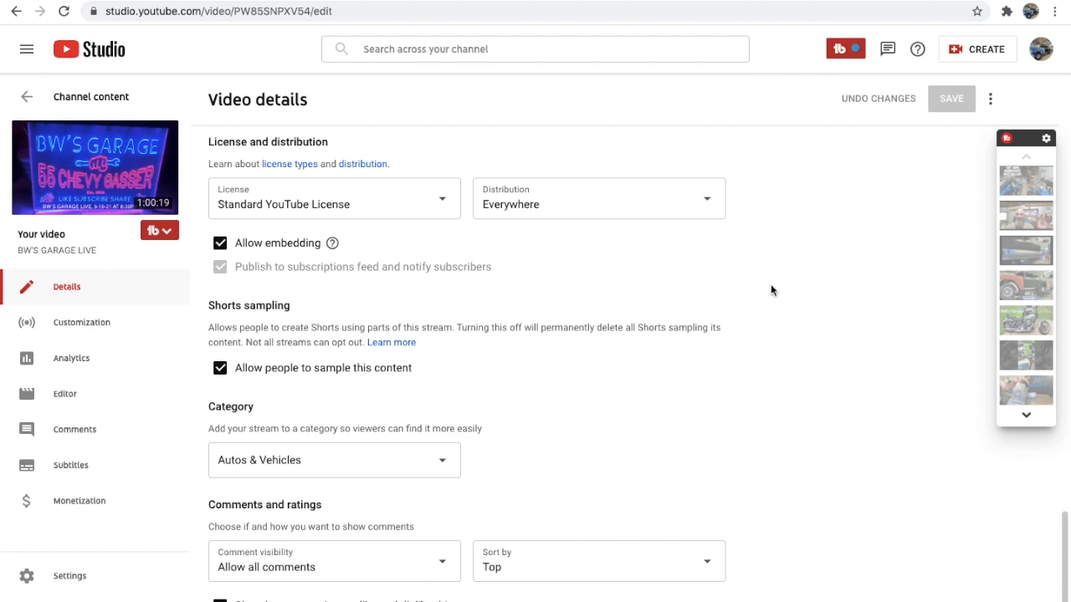
{"action": "mouse_move", "coordinate": [752, 281]}
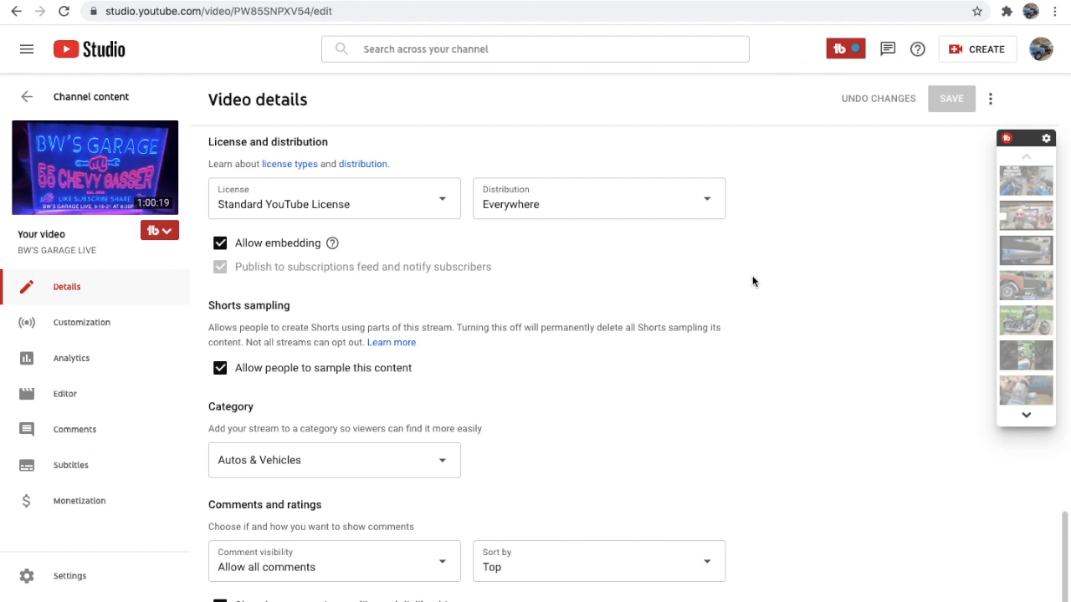
{"action": "mouse_move", "coordinate": [749, 281]}
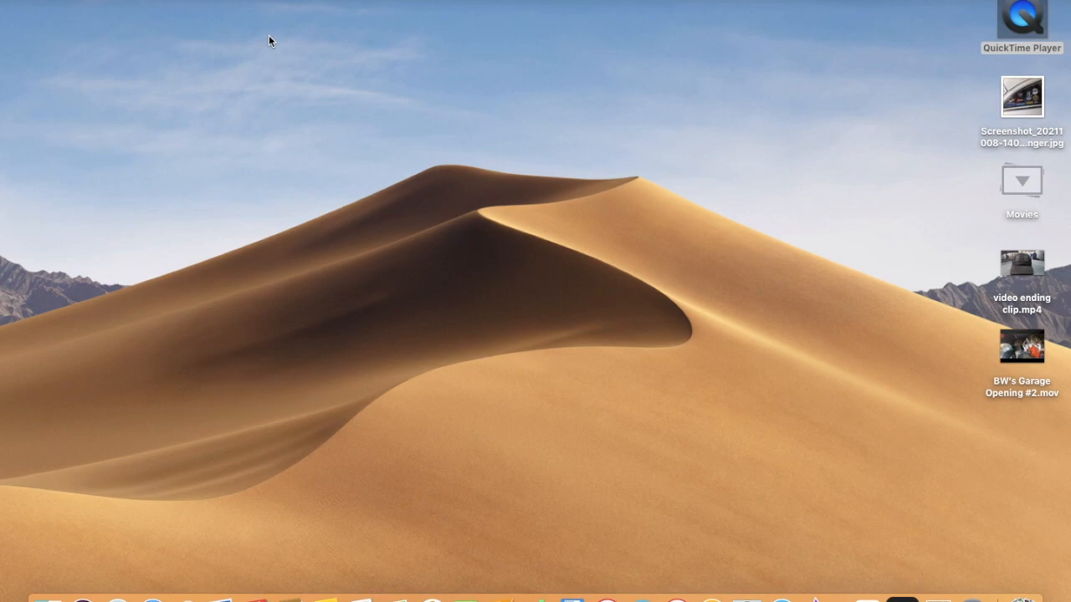
{"action": "mouse_move", "coordinate": [442, 71]}
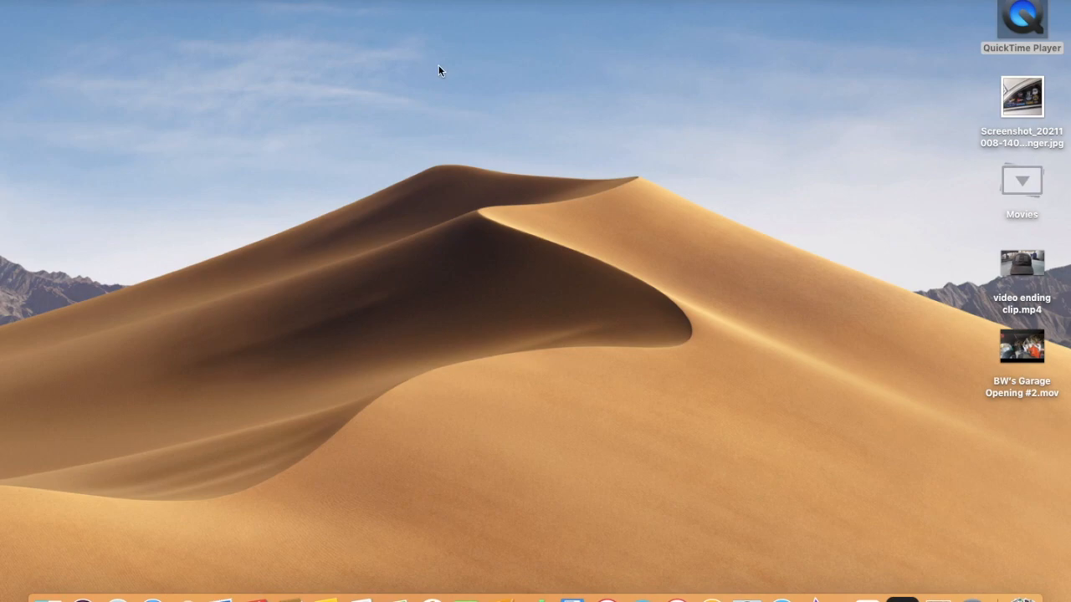